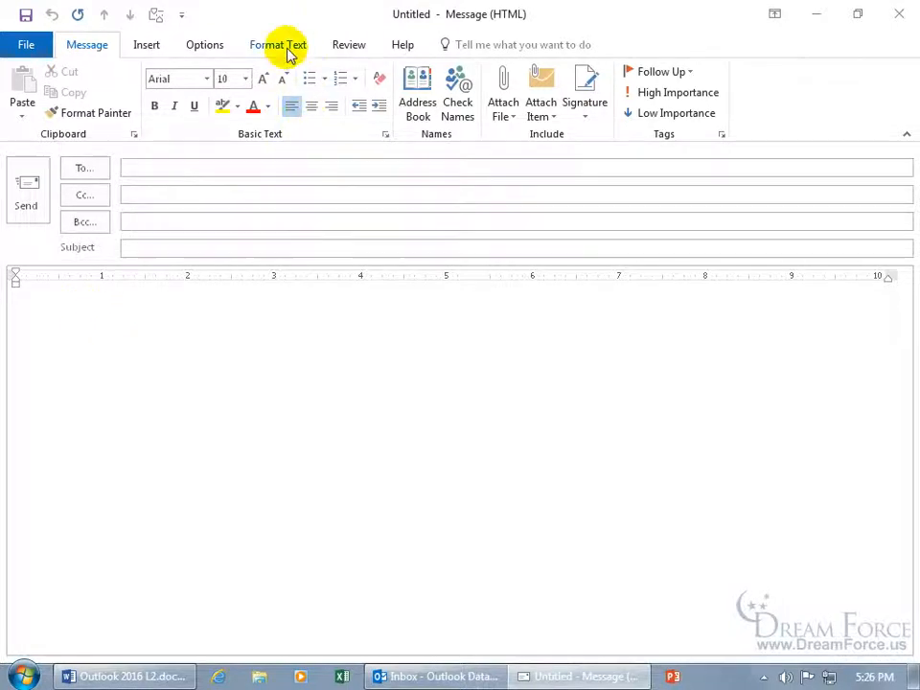
# - Show the Format Text choices for the new blank HTML message
pyautogui.click(278, 44)
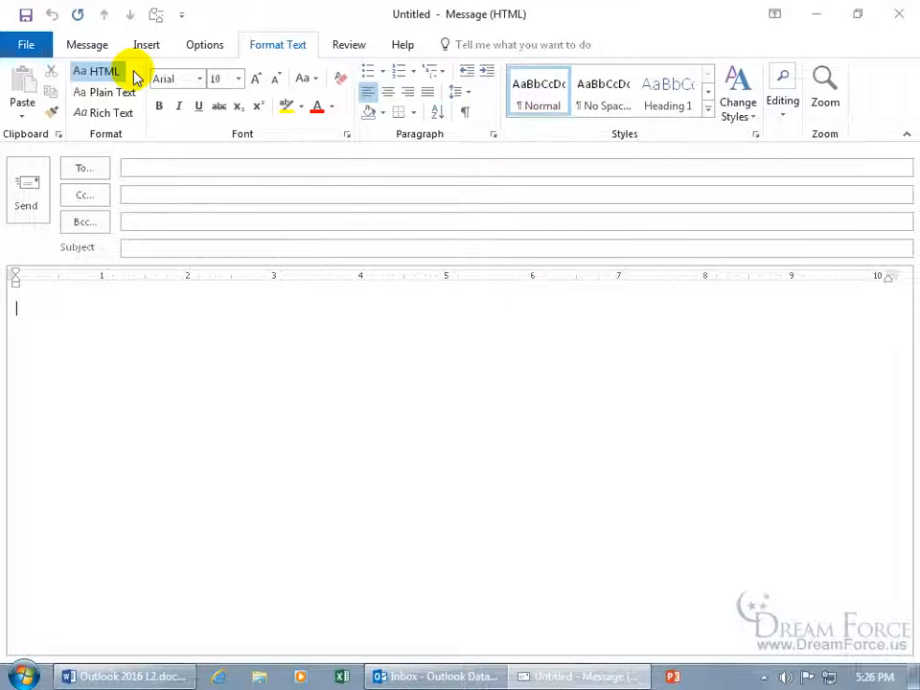
pyautogui.moveTo(100, 71)
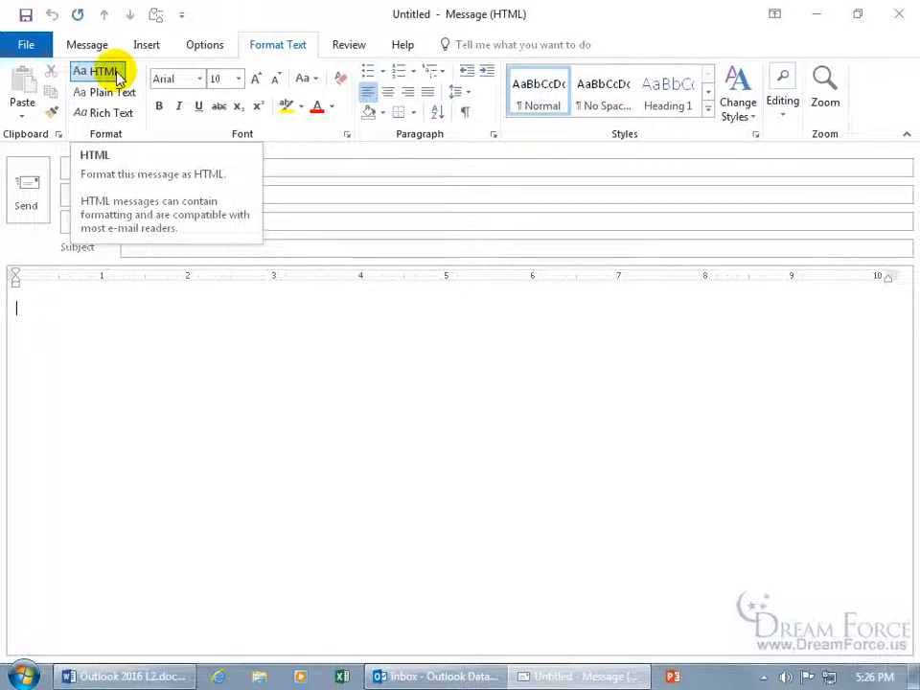
pyautogui.moveTo(99, 303)
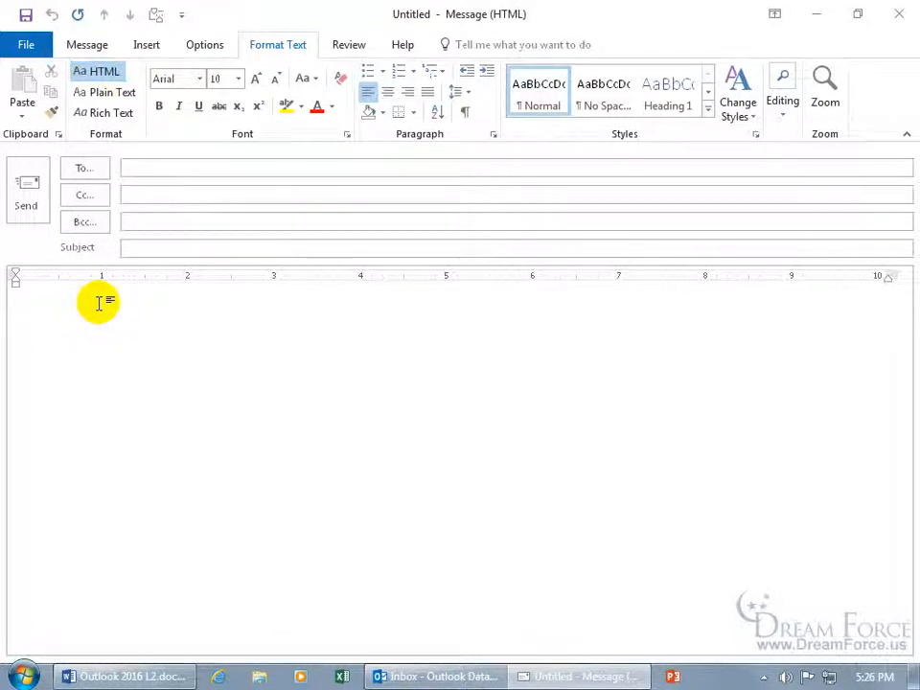
# - Write 'Type in some text' in bold italic red with an empty line above it
pyautogui.write('Type in soe')
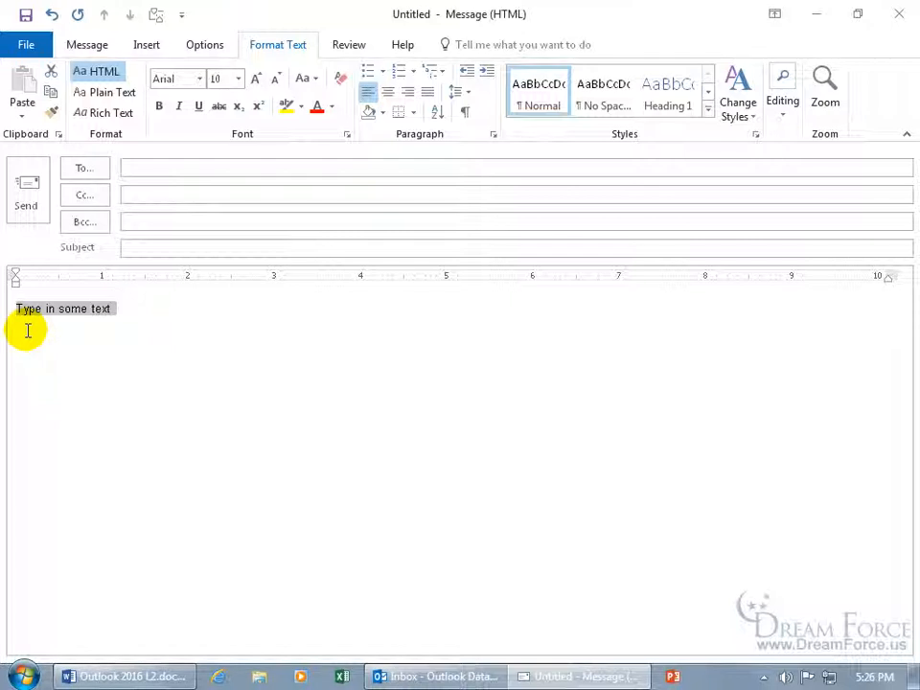
pyautogui.moveTo(40, 326)
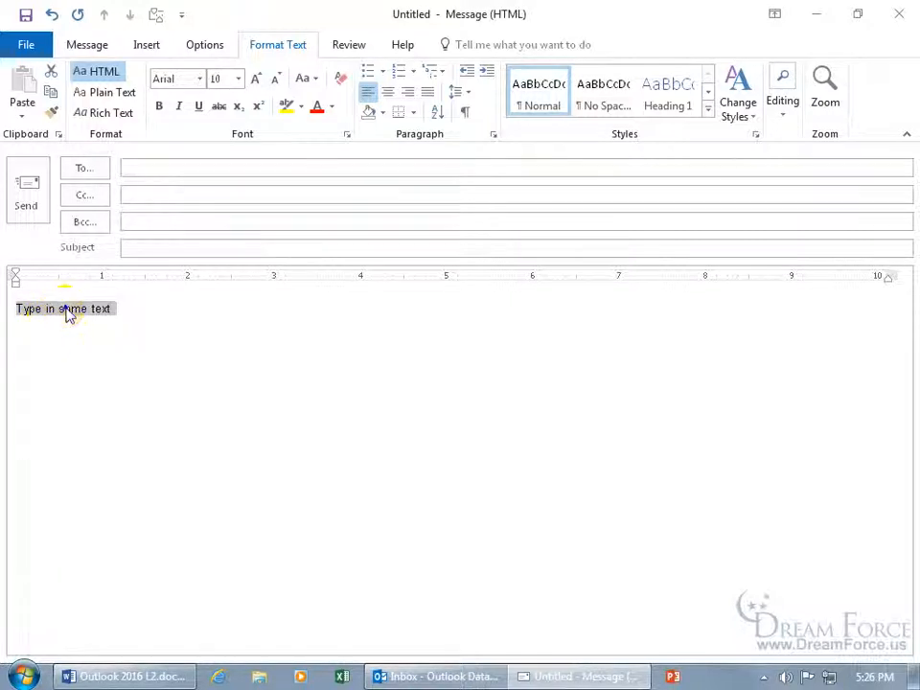
pyautogui.rightClick(68, 308)
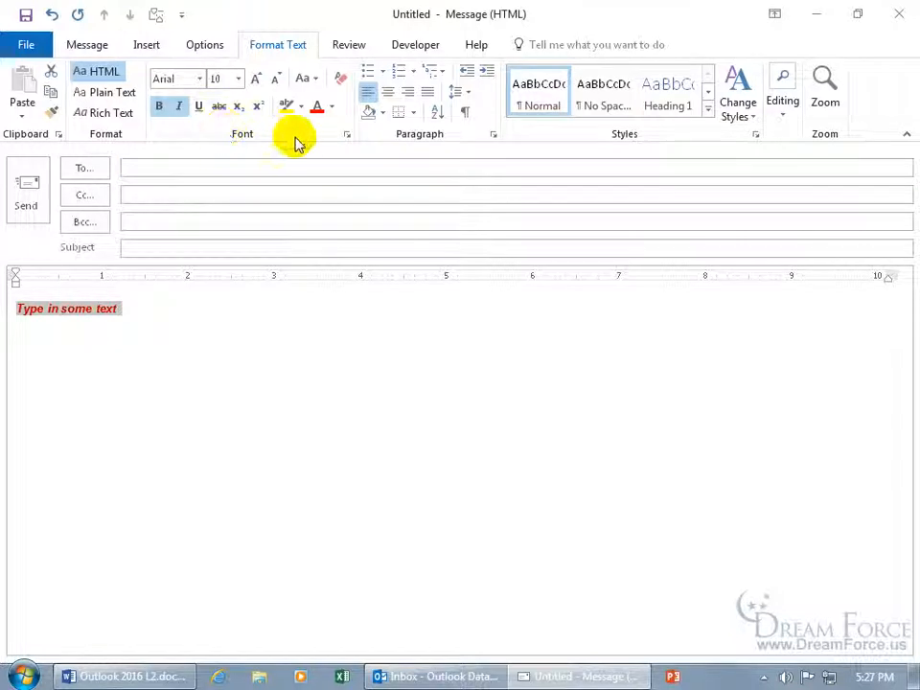
pyautogui.click(89, 45)
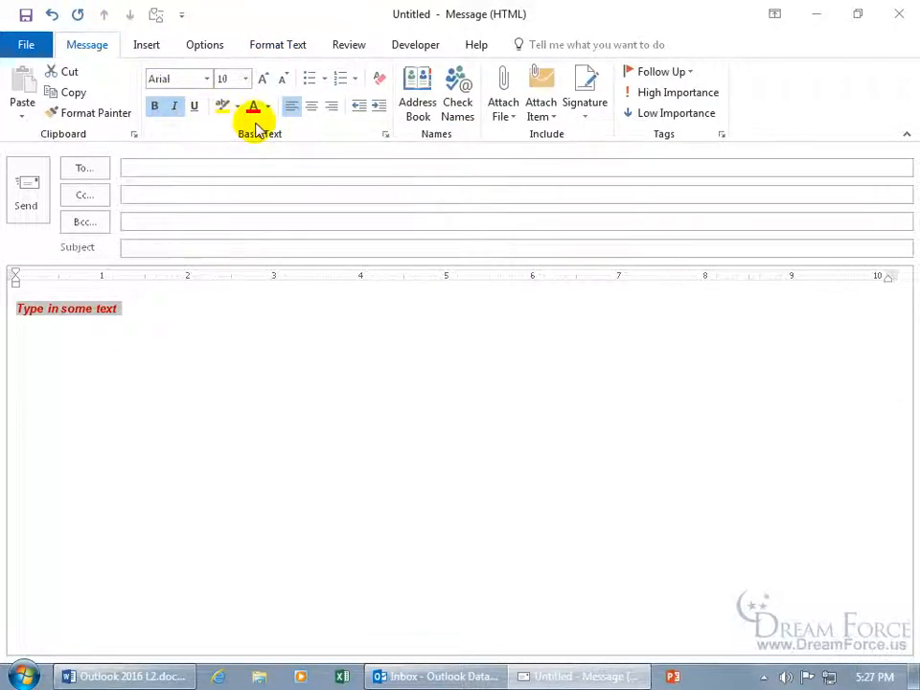
pyautogui.click(276, 45)
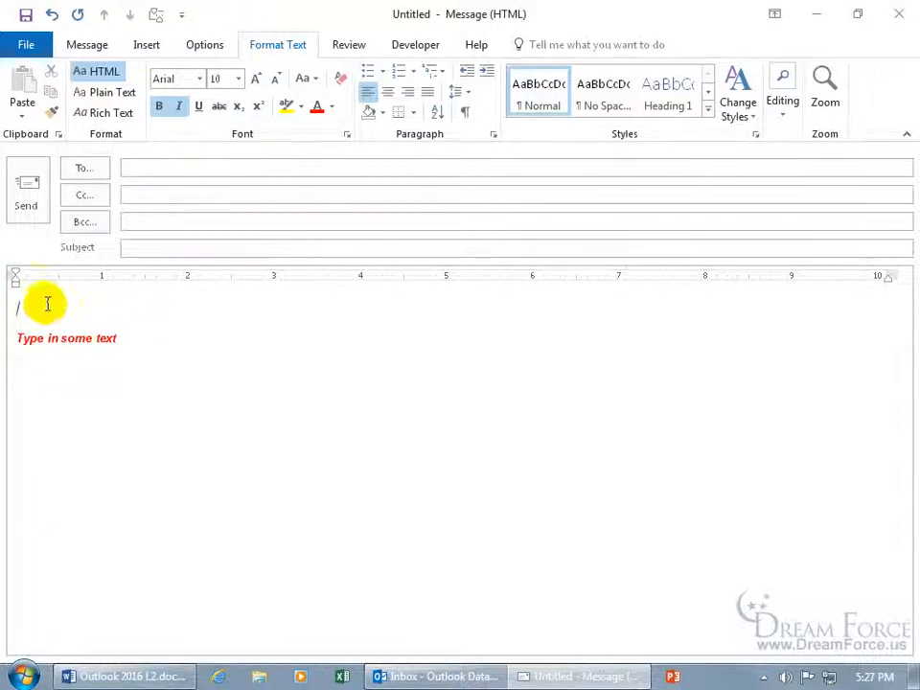
# - Insert a Bing online picture for 'spring' — the two bluebirds on blossoms photo — above the red text
pyautogui.click(146, 44)
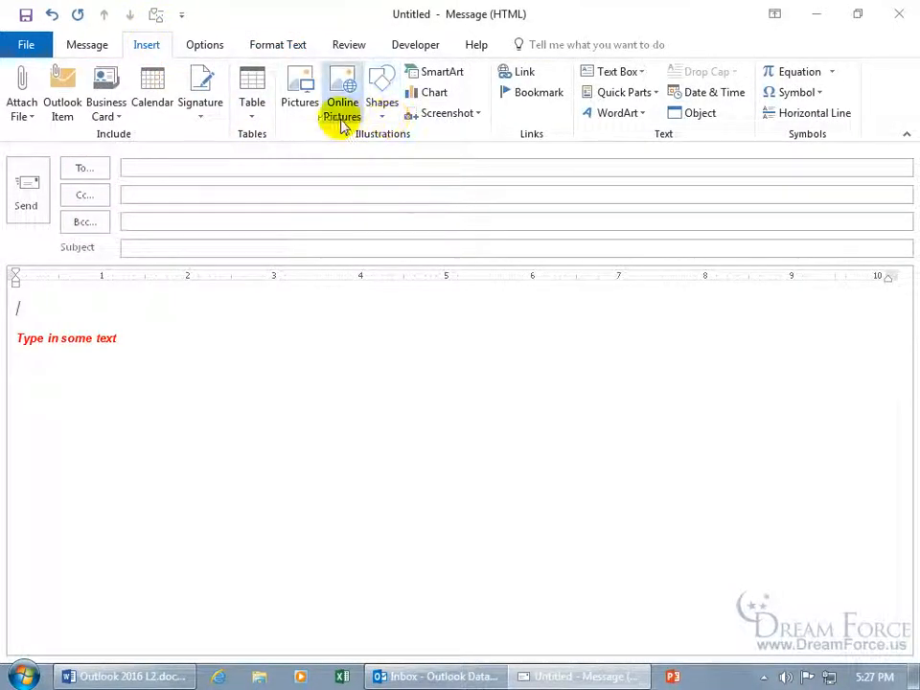
pyautogui.click(341, 92)
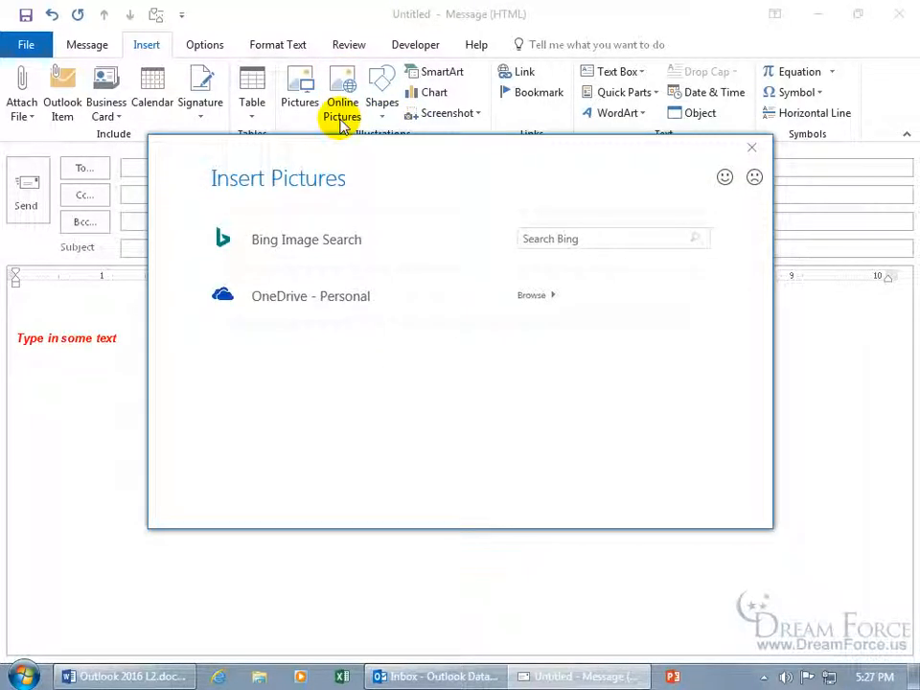
pyautogui.click(613, 238)
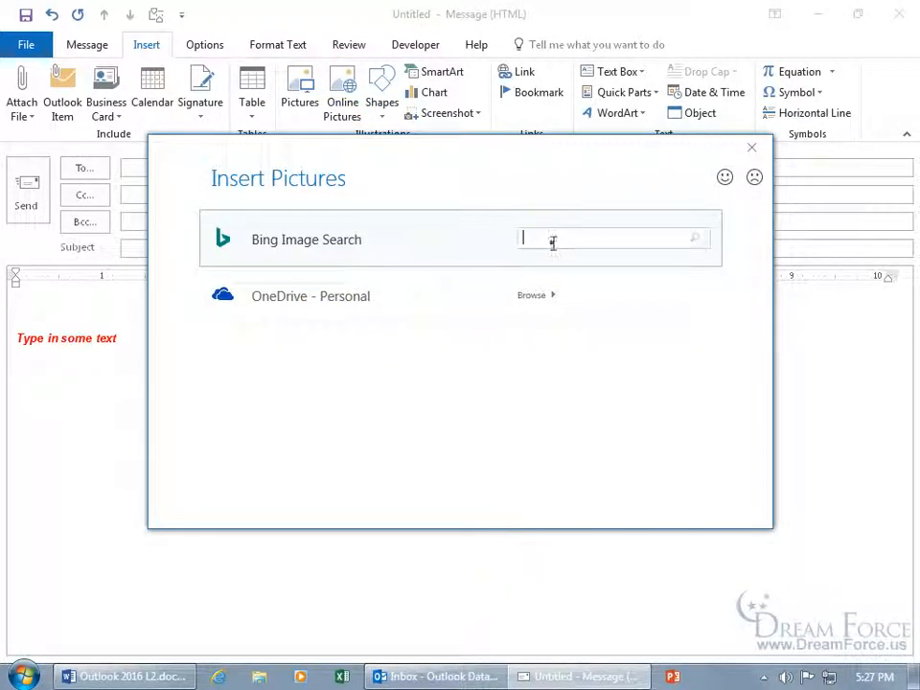
pyautogui.write('spring')
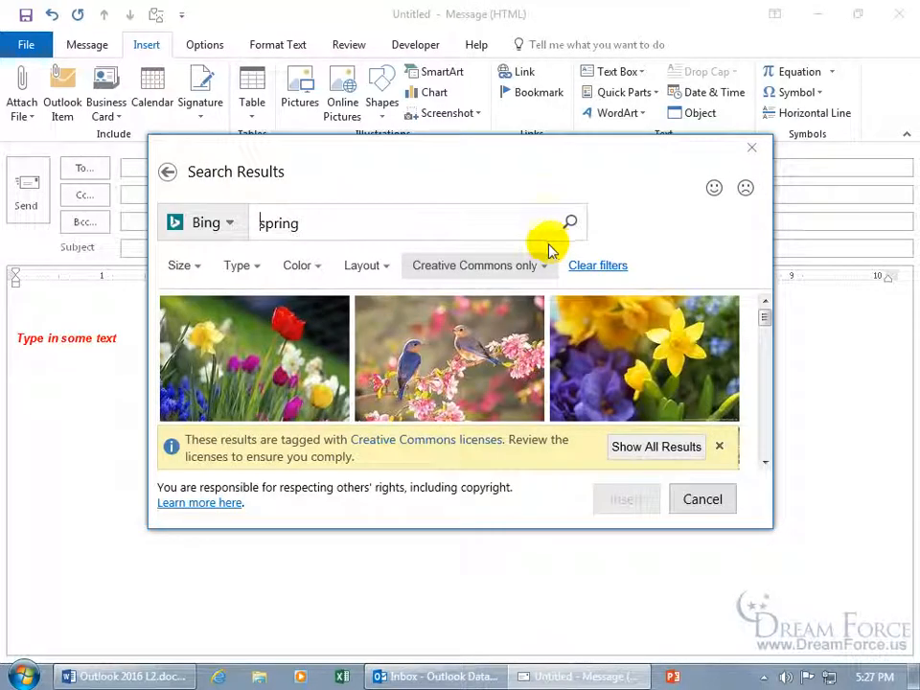
pyautogui.click(448, 359)
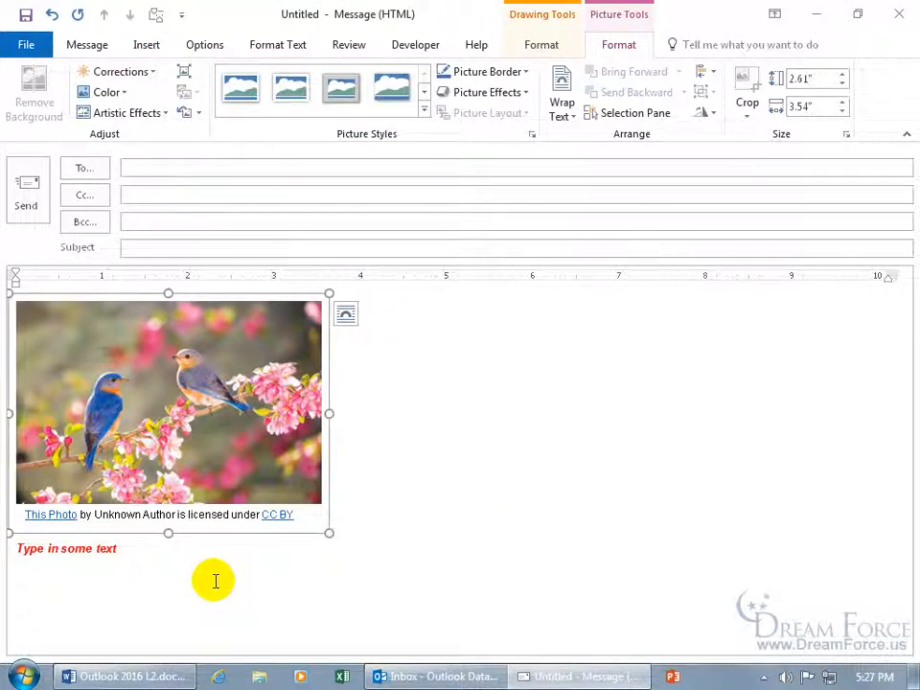
pyautogui.moveTo(311, 134)
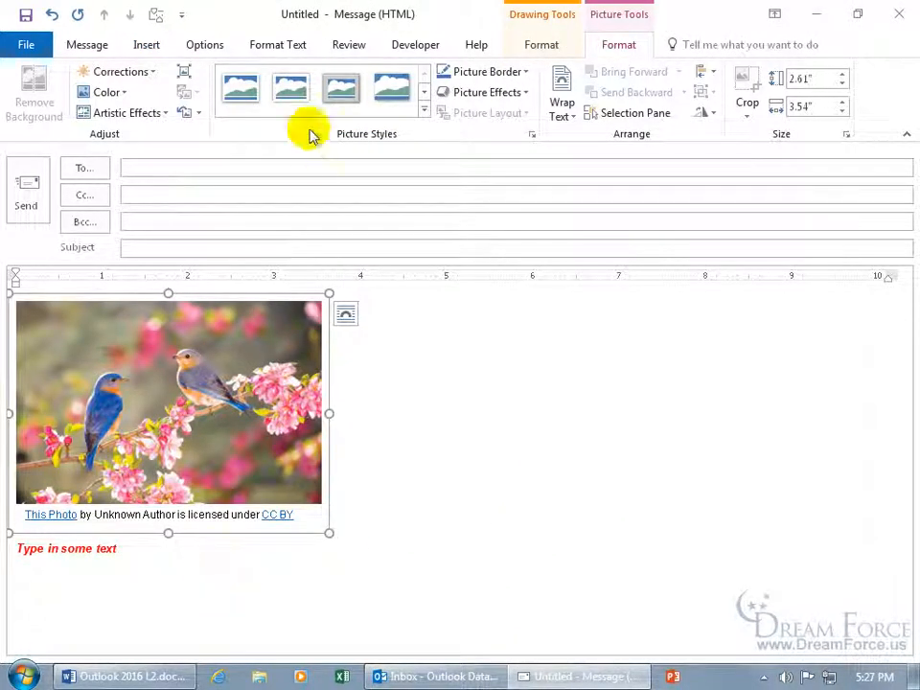
# - Return to the Format Text choices for the message with the photo and red text
pyautogui.click(278, 44)
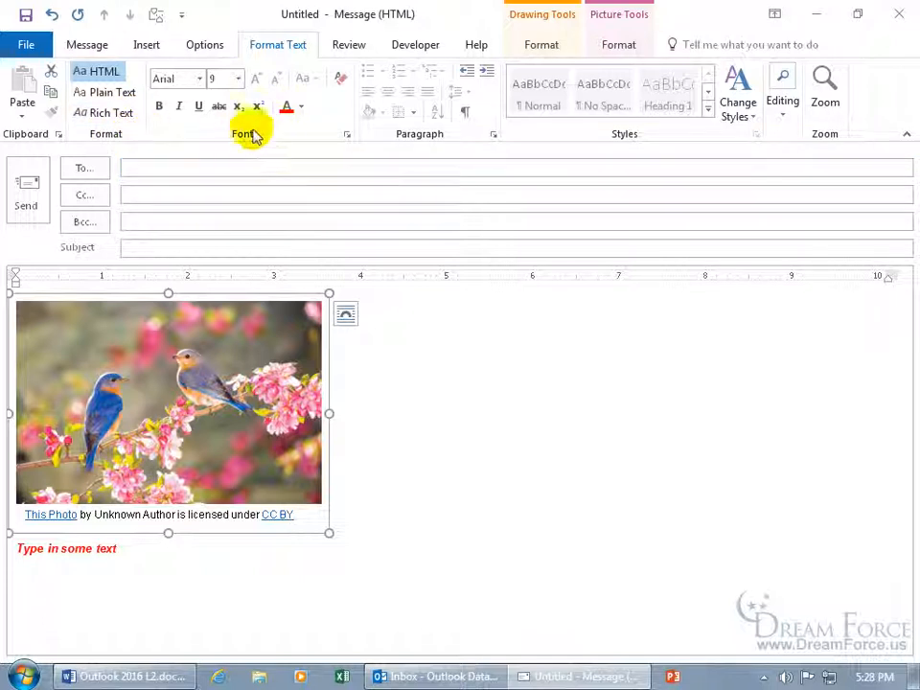
pyautogui.moveTo(272, 131)
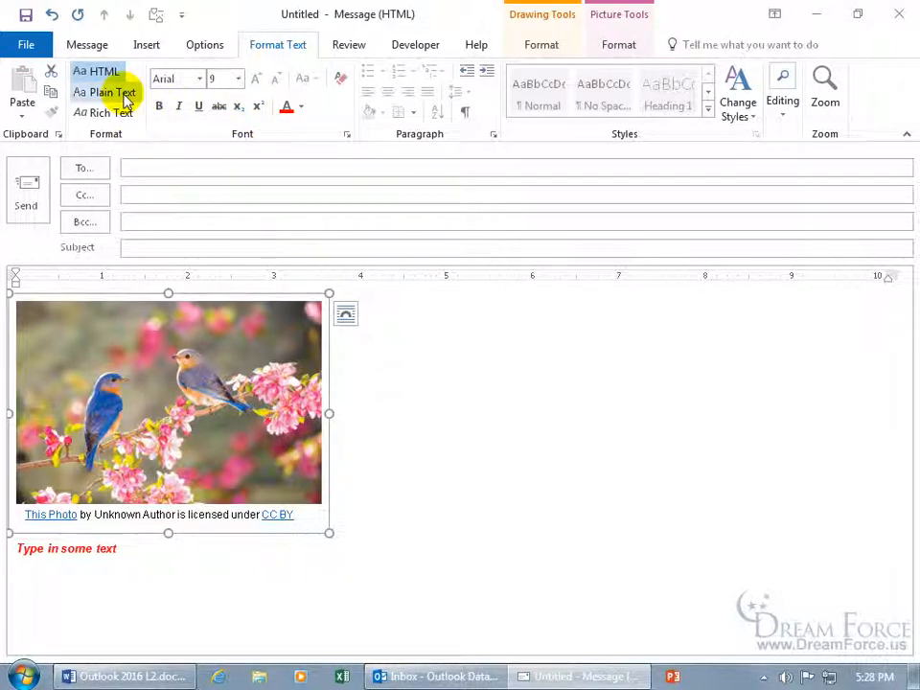
pyautogui.moveTo(105, 92)
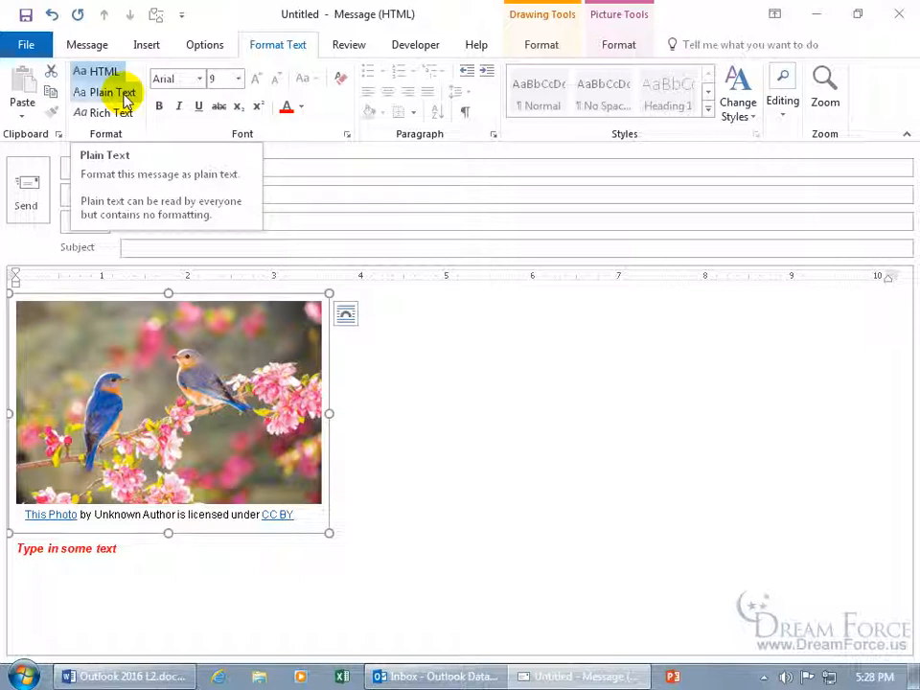
# - Convert the message to Plain Text, accepting the warning that formatting and pictures are lost
pyautogui.click(103, 92)
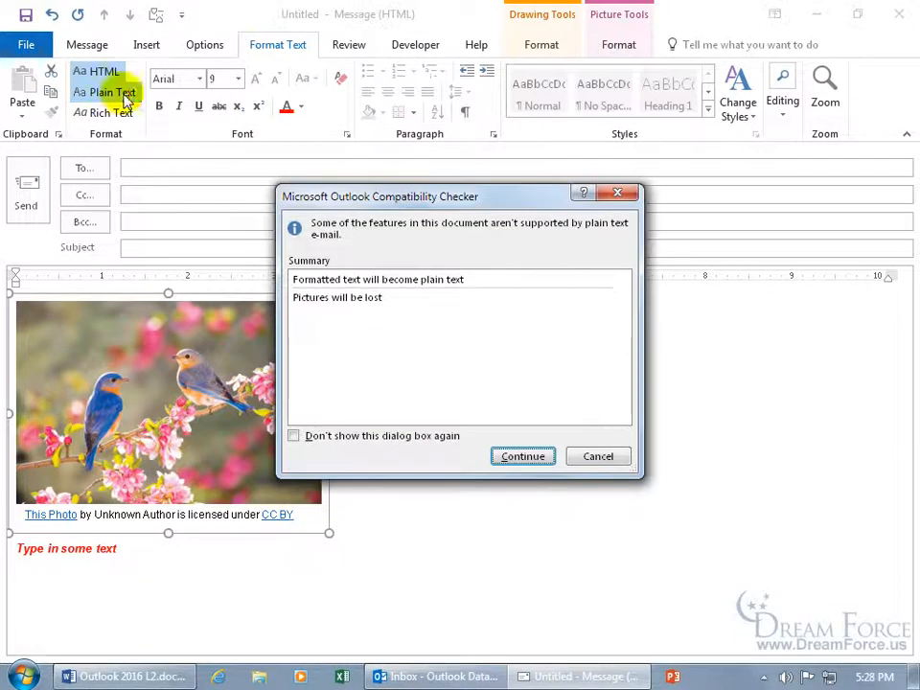
pyautogui.moveTo(355, 328)
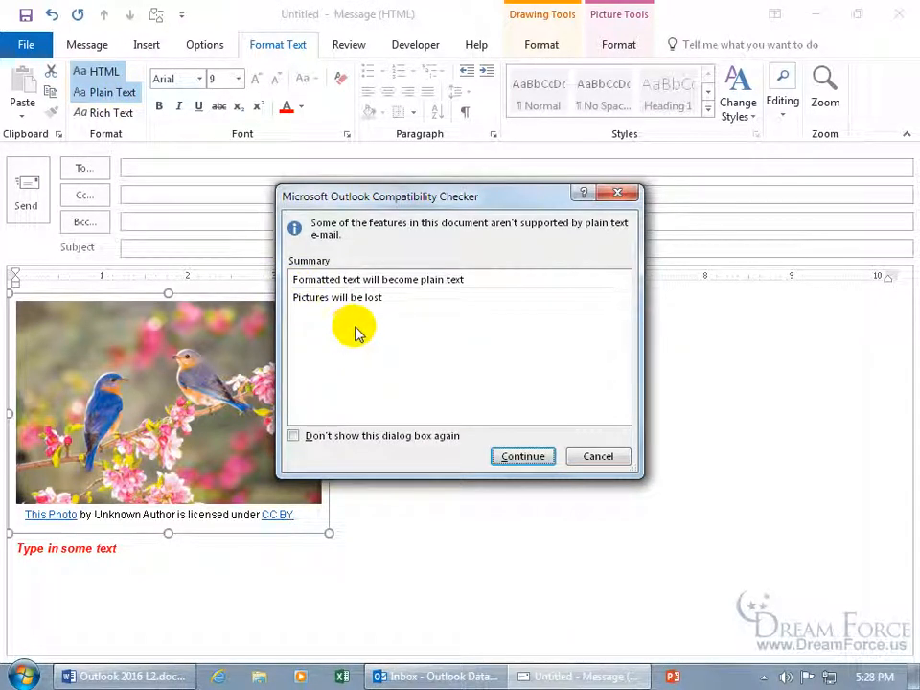
pyautogui.moveTo(402, 311)
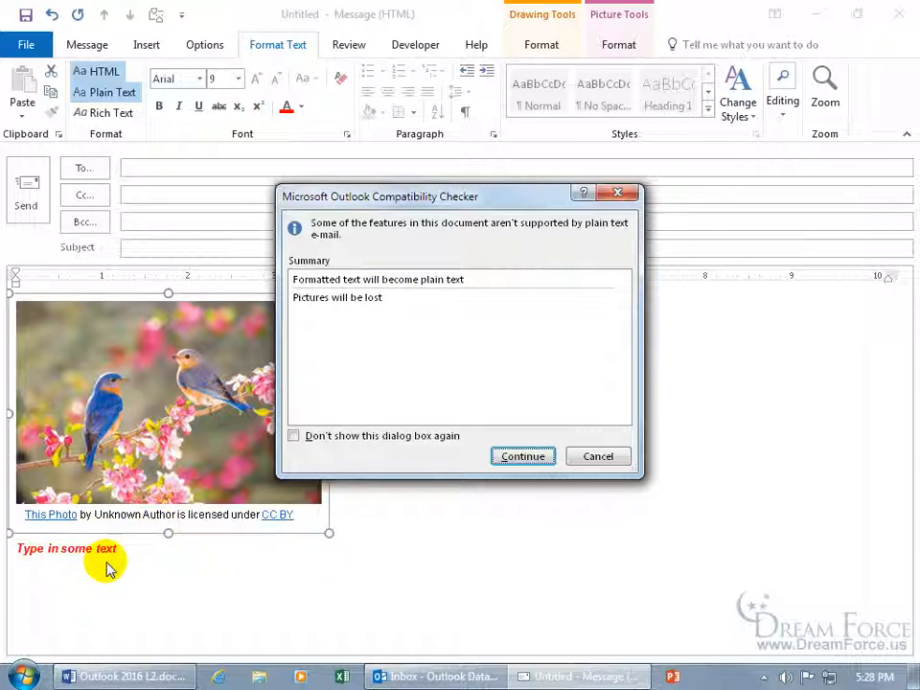
pyautogui.moveTo(357, 329)
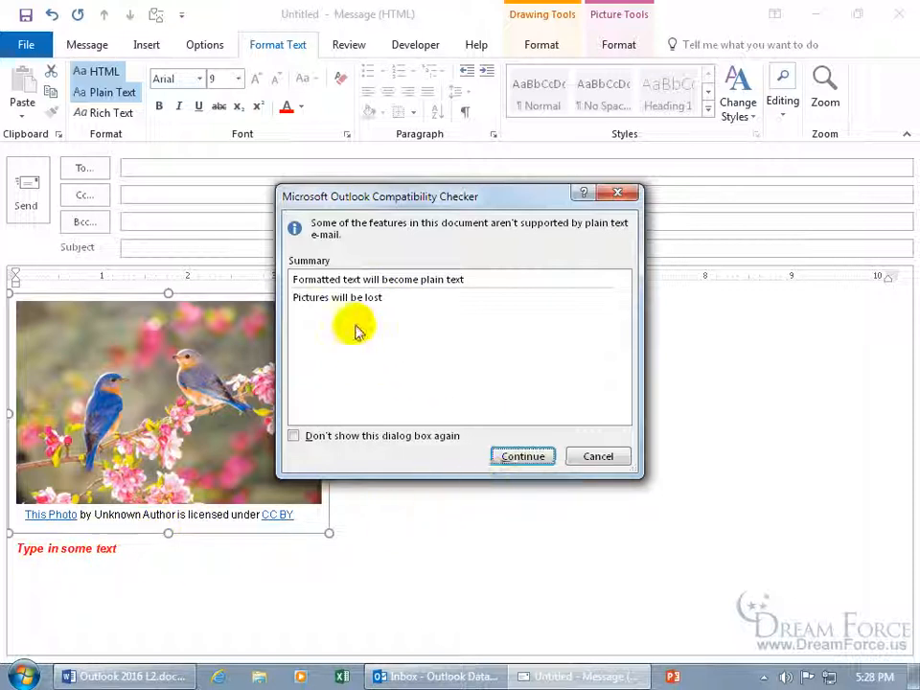
pyautogui.click(522, 456)
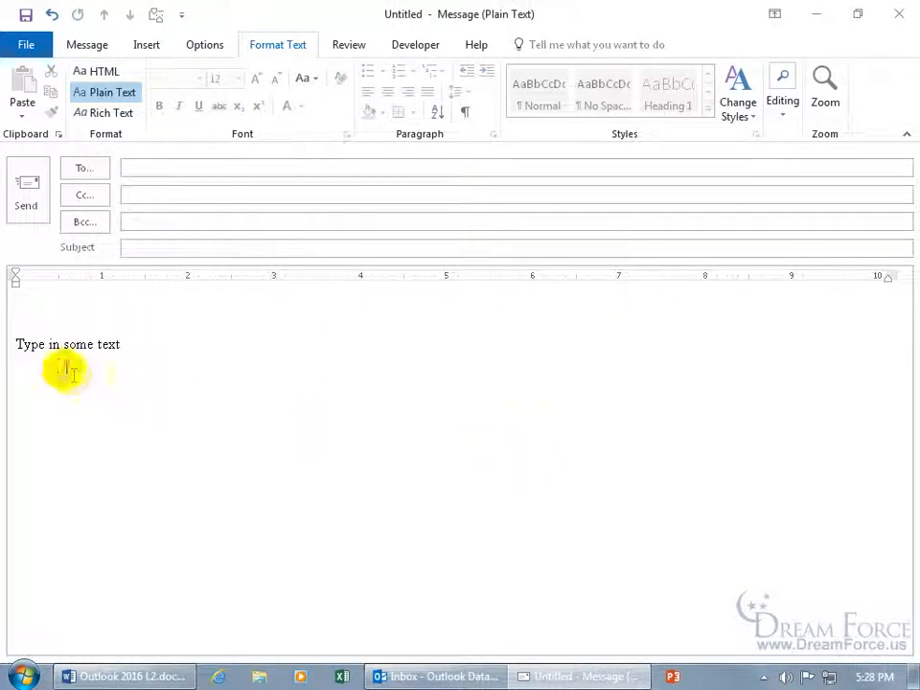
pyautogui.moveTo(136, 364)
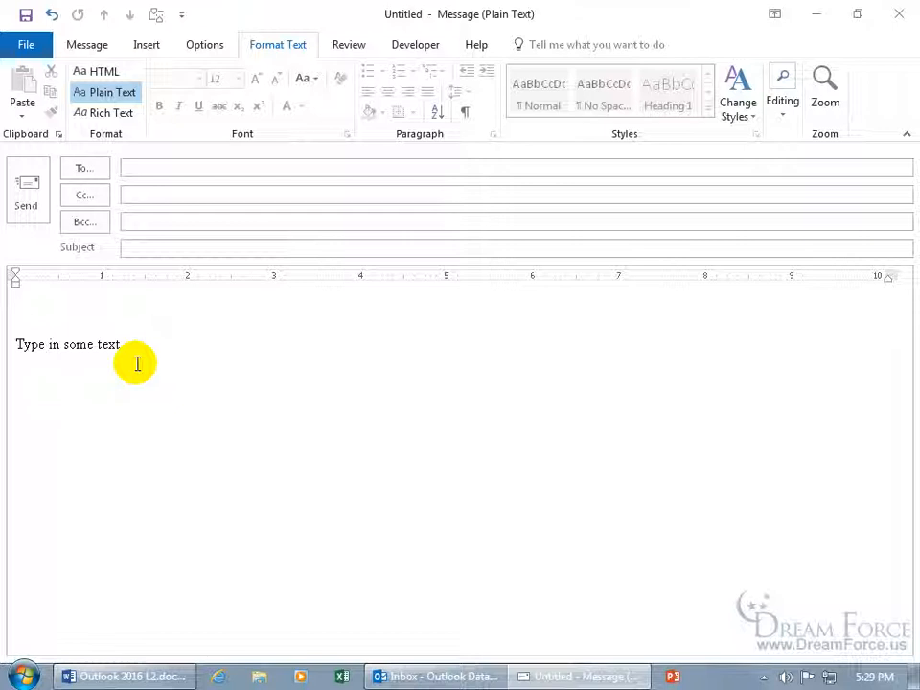
pyautogui.moveTo(138, 349)
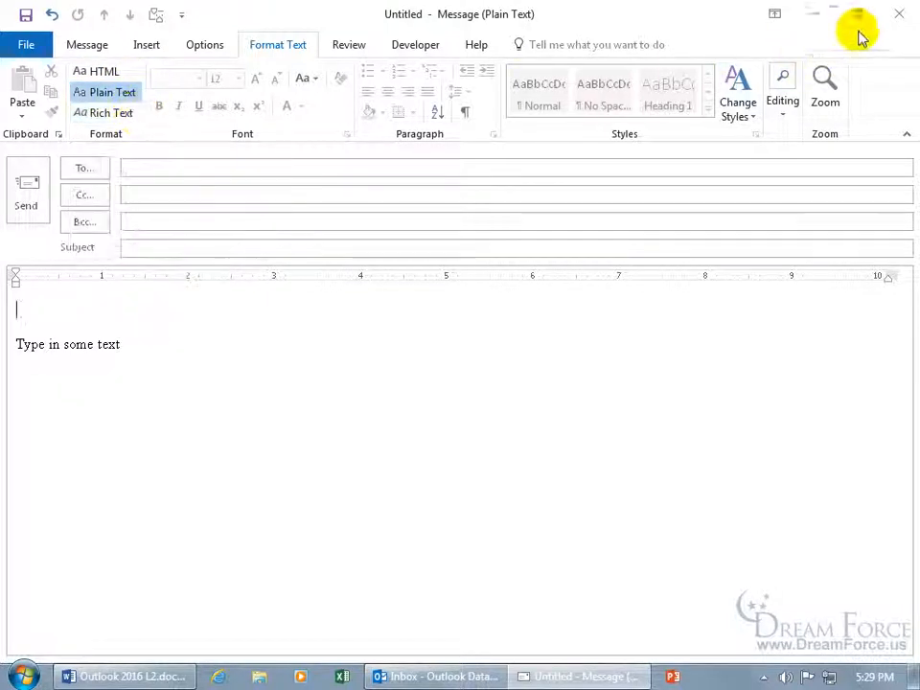
# - Cancel closing the unsaved plain-text message so it stays open
pyautogui.click(898, 13)
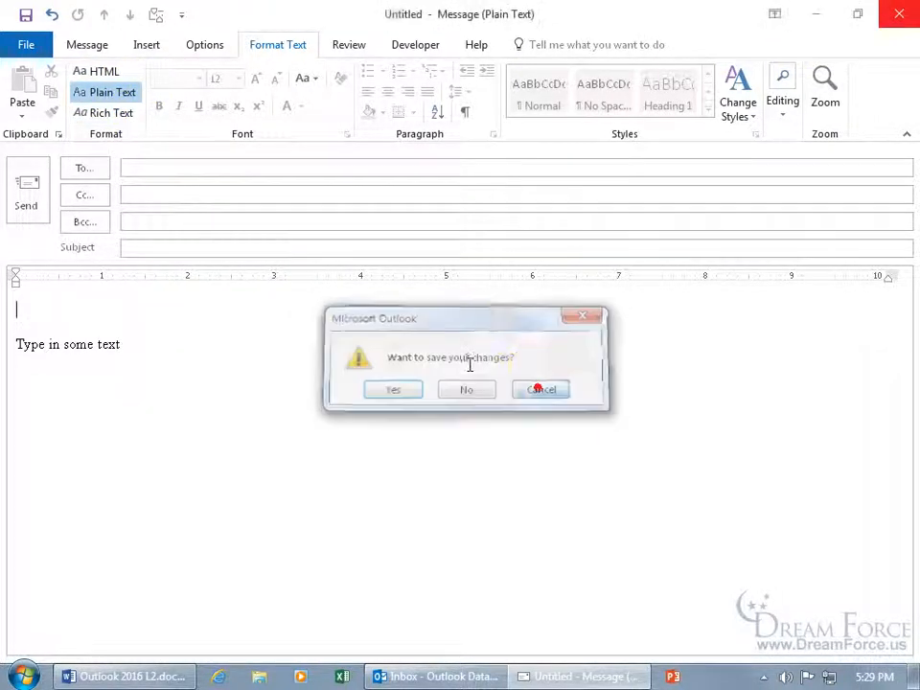
pyautogui.click(468, 389)
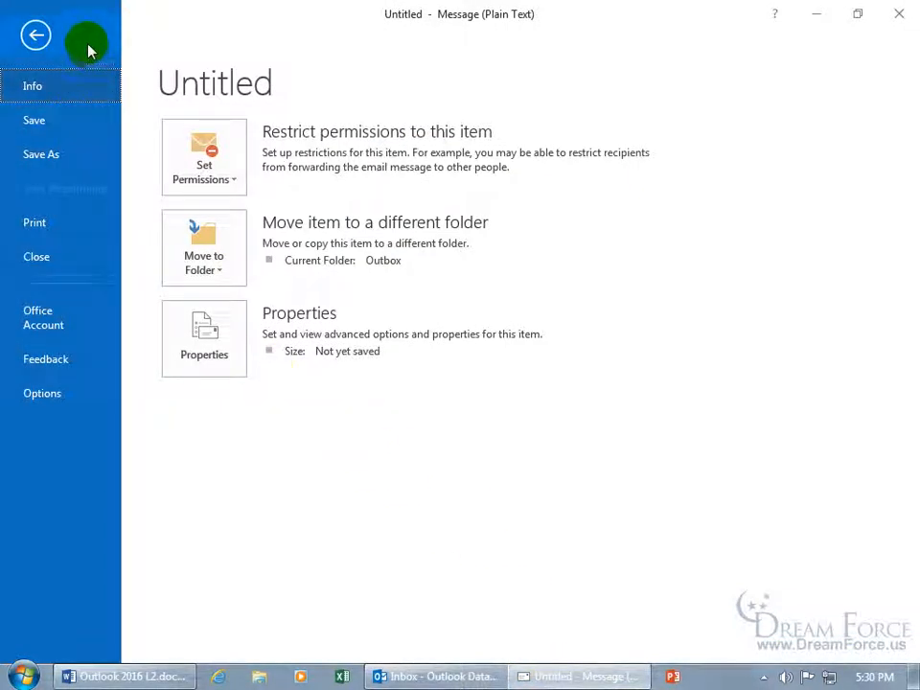
# - Review the Mail compose-format setting in Options and cancel without changing it
pyautogui.click(34, 35)
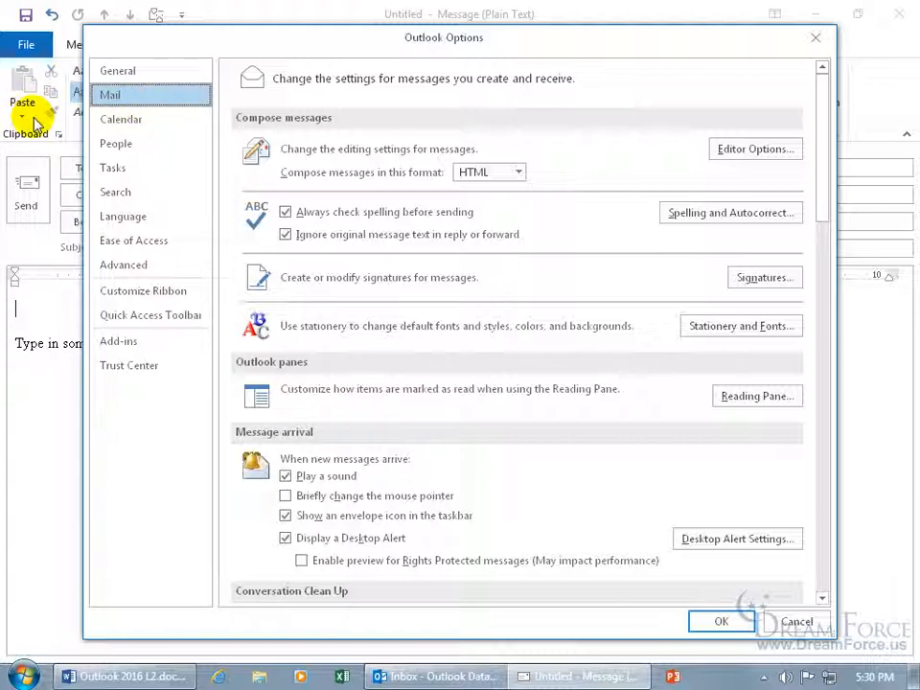
pyautogui.moveTo(121, 119)
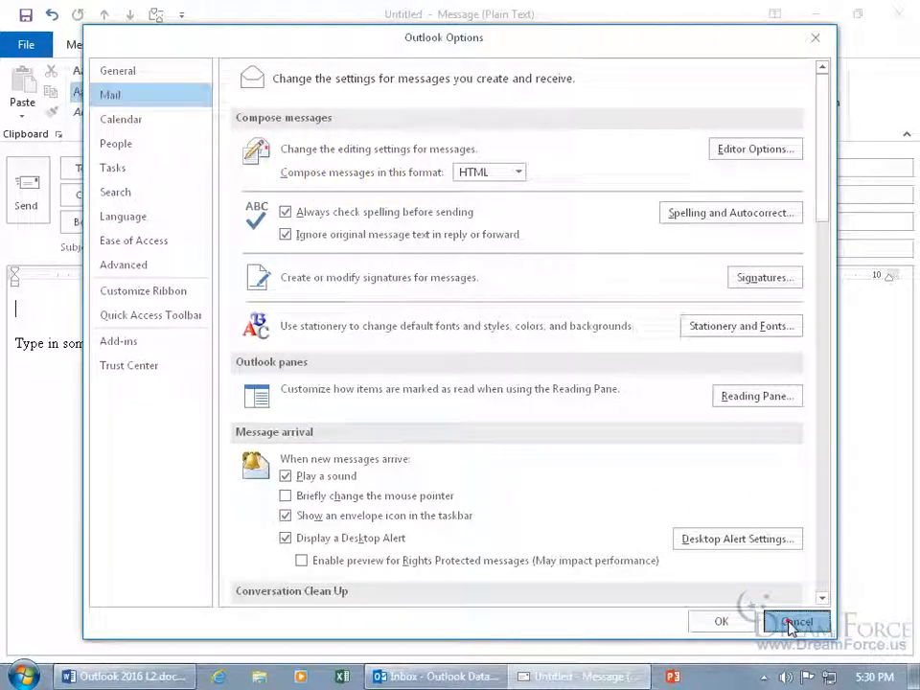
pyautogui.click(798, 621)
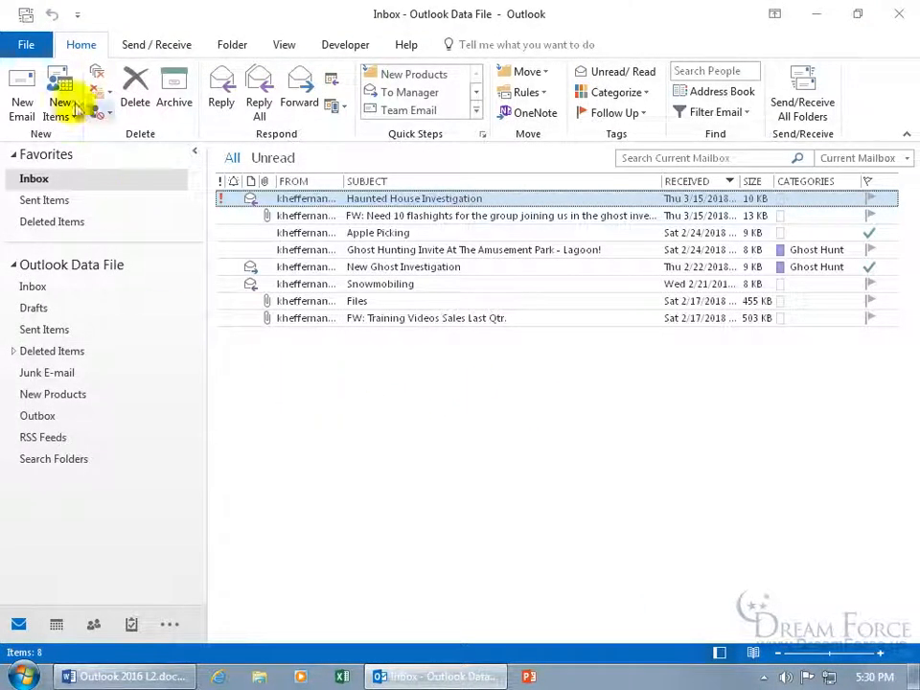
# - From File > Options > Mail, show the 'Compose messages in this format' list of HTML, Rich Text and Plain Text
pyautogui.click(26, 44)
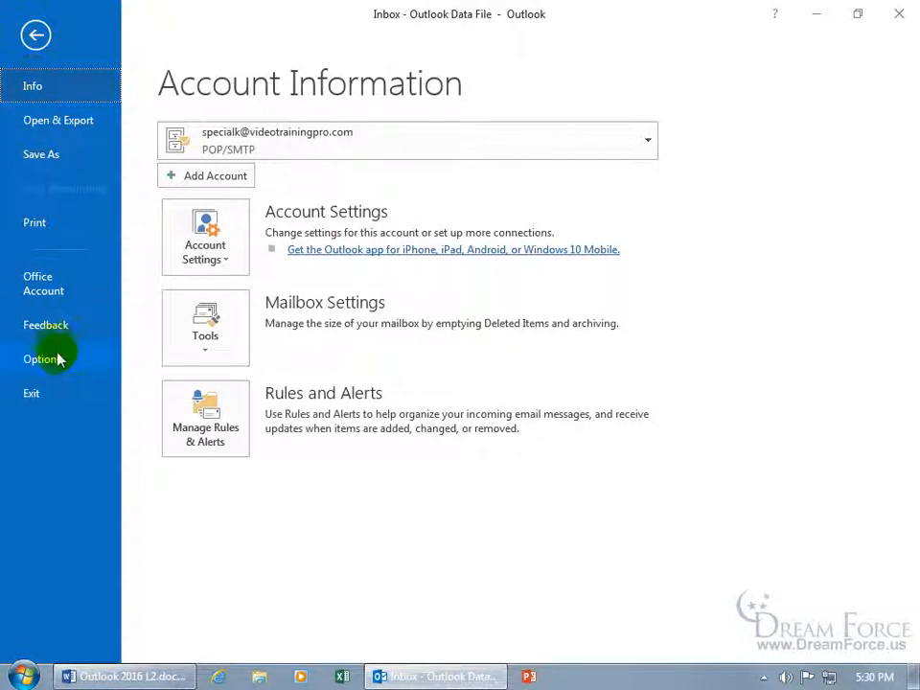
pyautogui.click(42, 358)
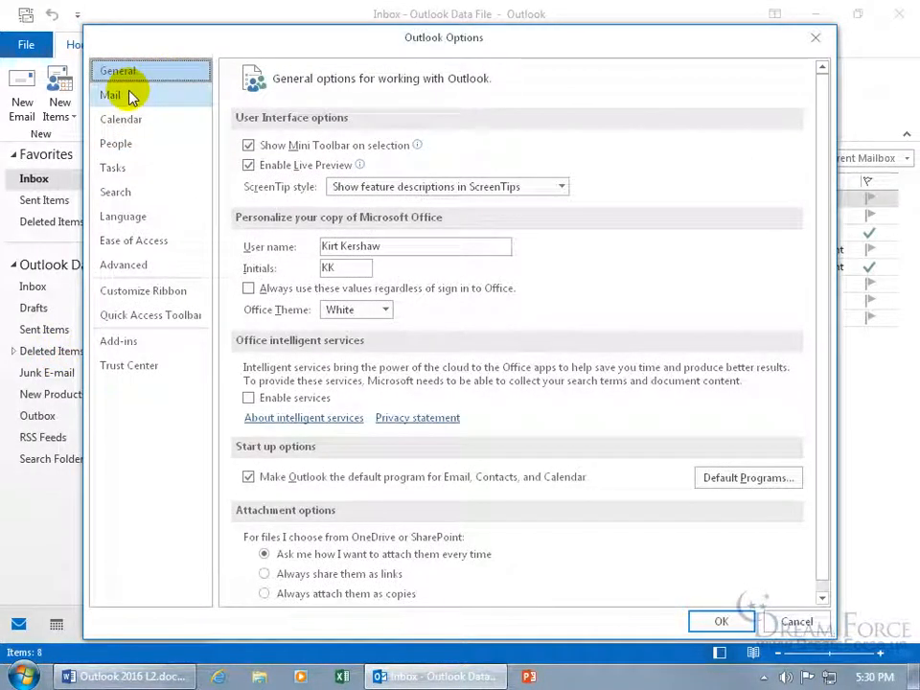
pyautogui.click(111, 93)
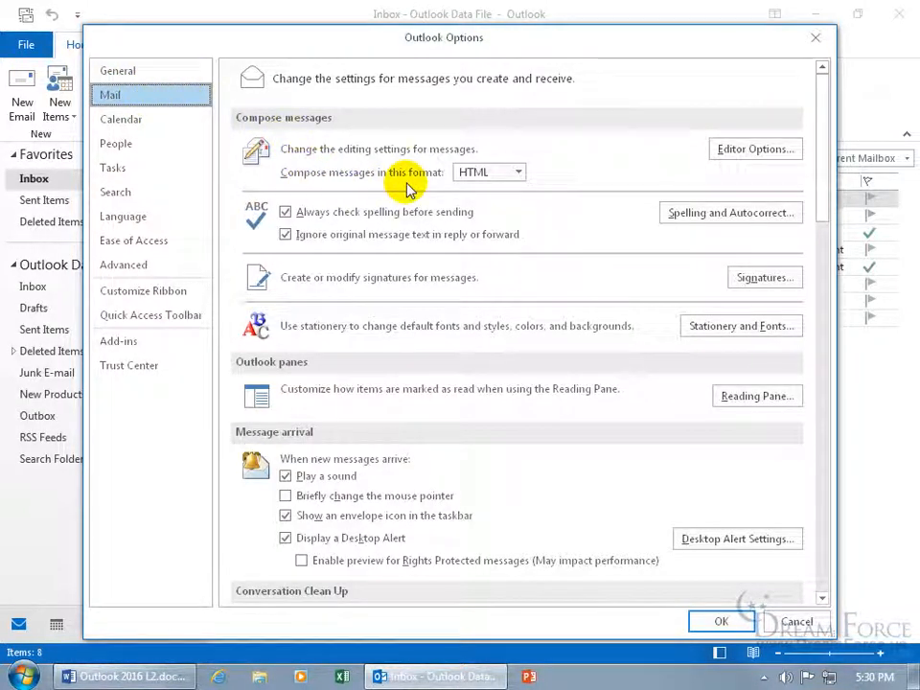
pyautogui.click(518, 173)
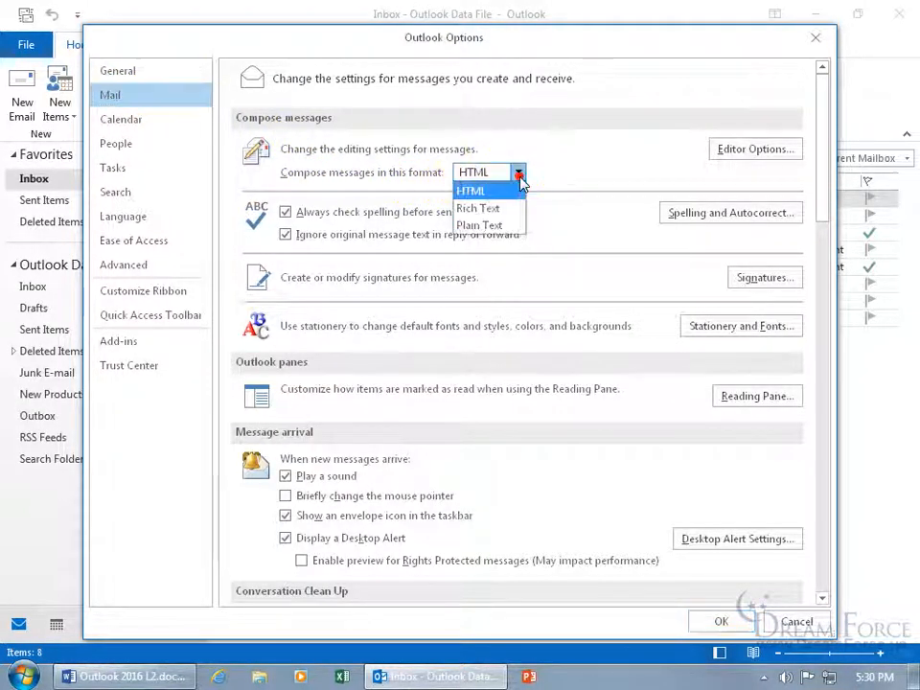
pyautogui.moveTo(479, 224)
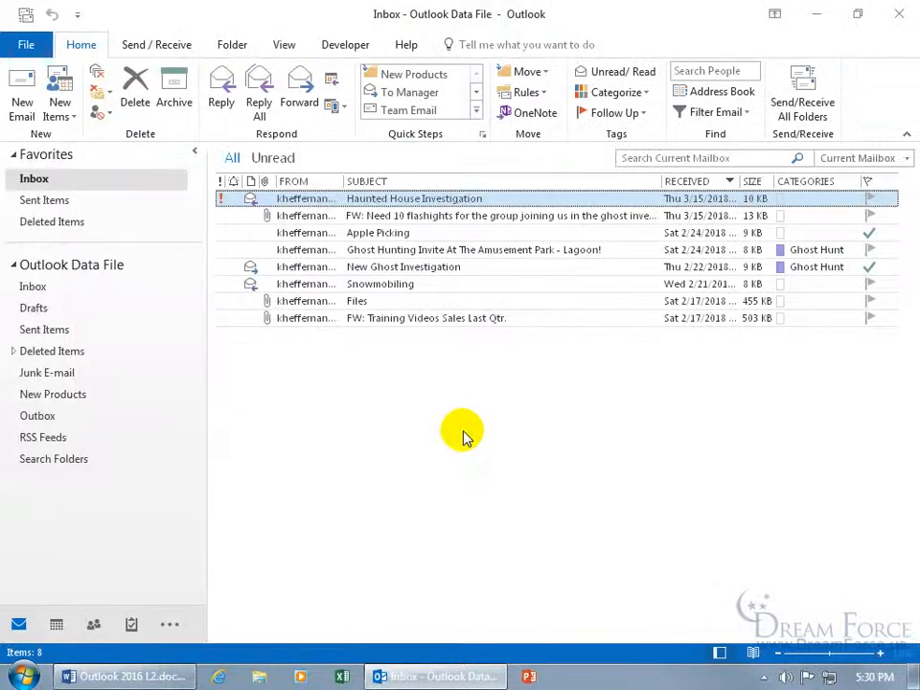
# - Start a new email, now opening in Plain Text by default, and show its format choices
pyautogui.click(23, 100)
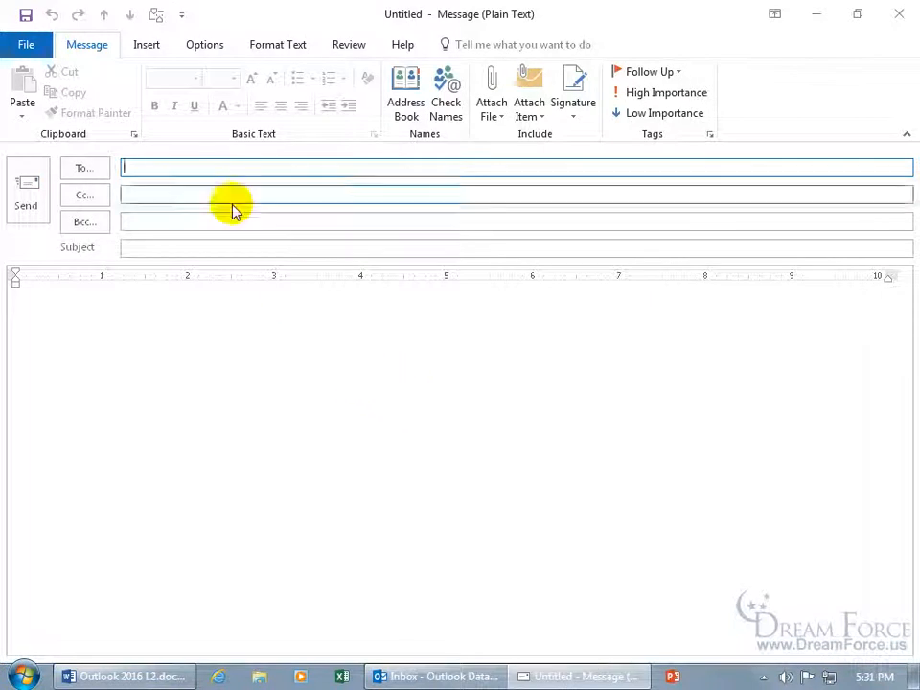
pyautogui.moveTo(326, 106)
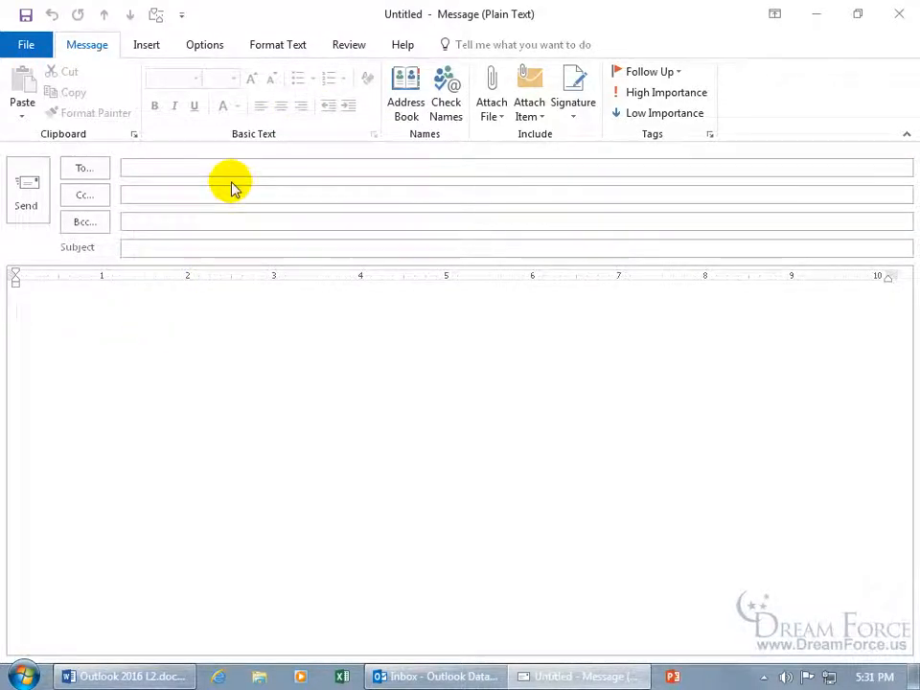
pyautogui.moveTo(260, 106)
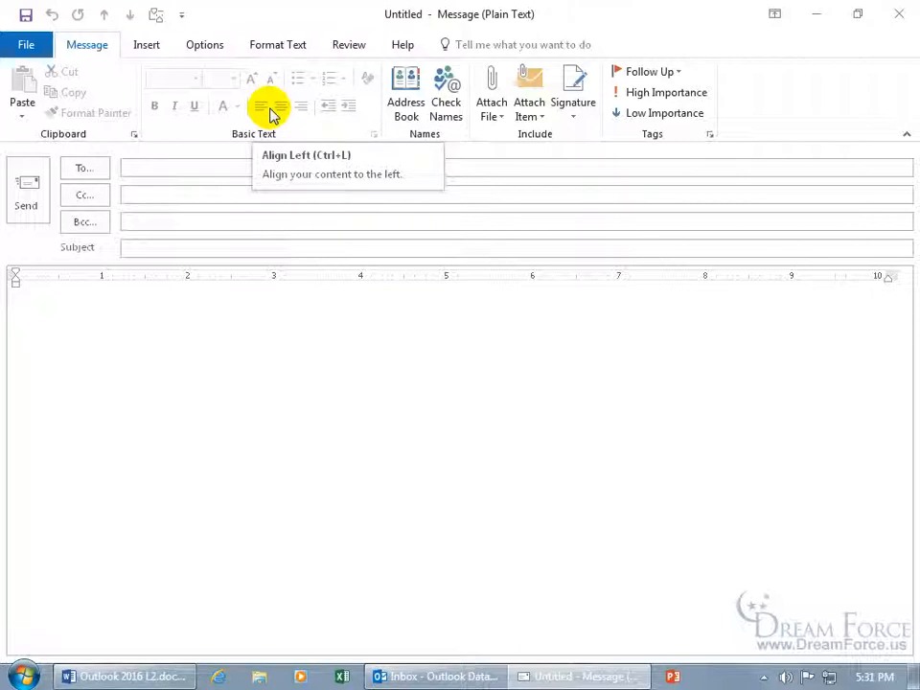
pyautogui.click(276, 44)
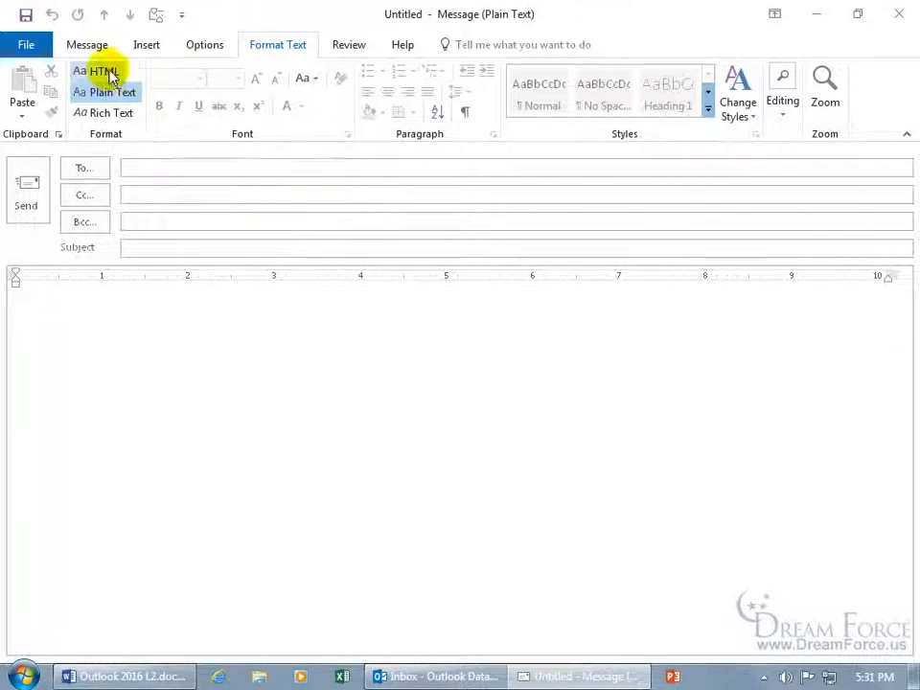
# - Switch the new message to HTML and toggle Bold to confirm font formatting is available
pyautogui.click(100, 71)
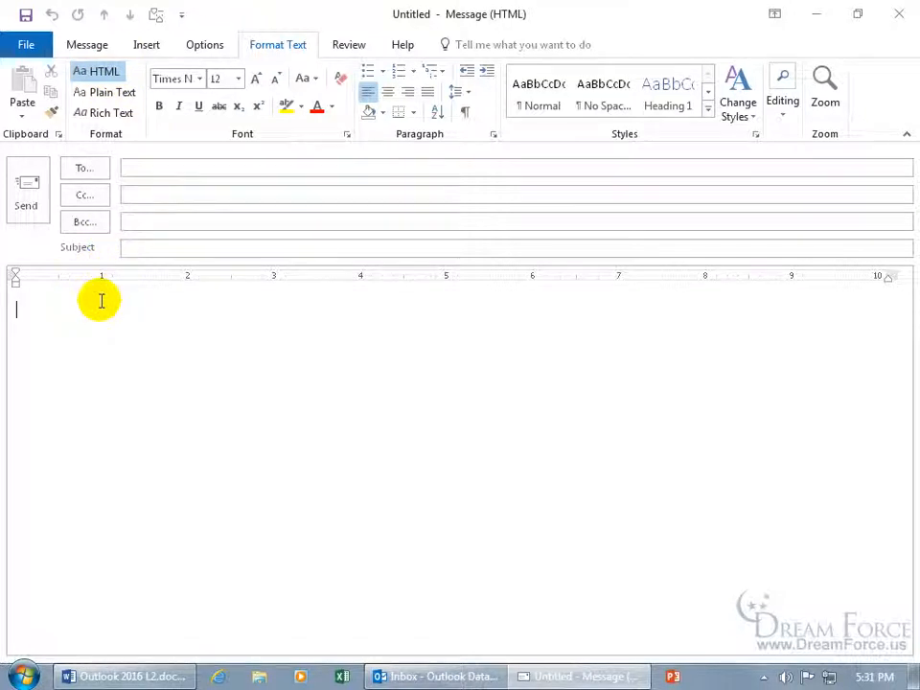
pyautogui.moveTo(230, 153)
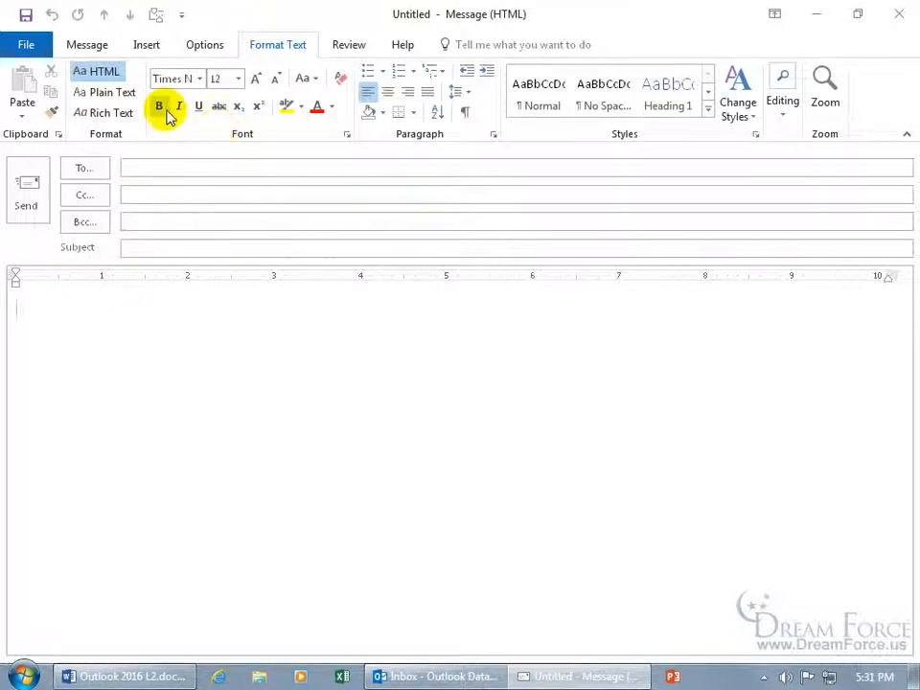
pyautogui.click(159, 105)
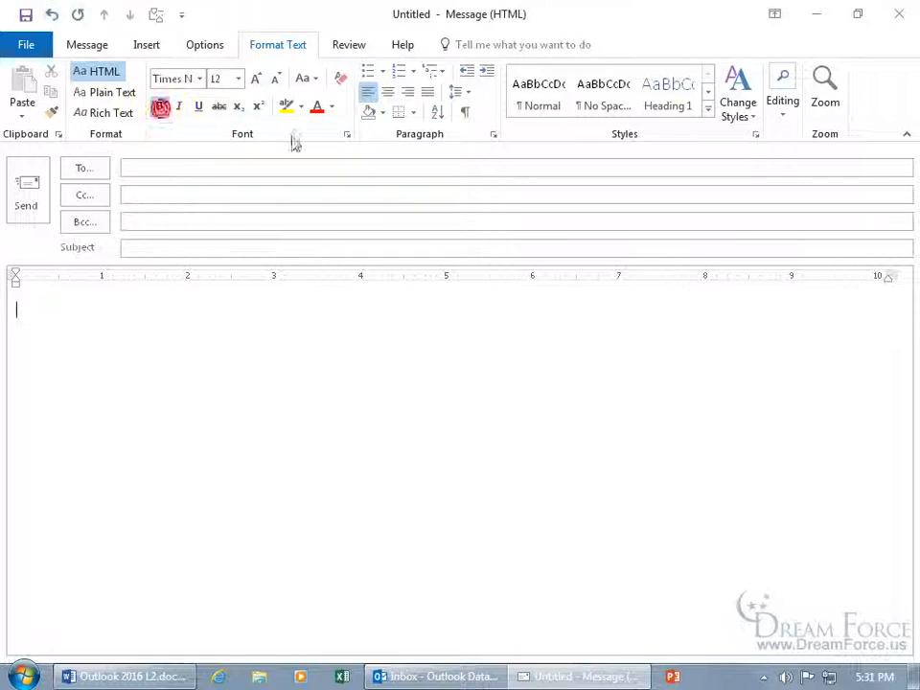
pyautogui.click(161, 106)
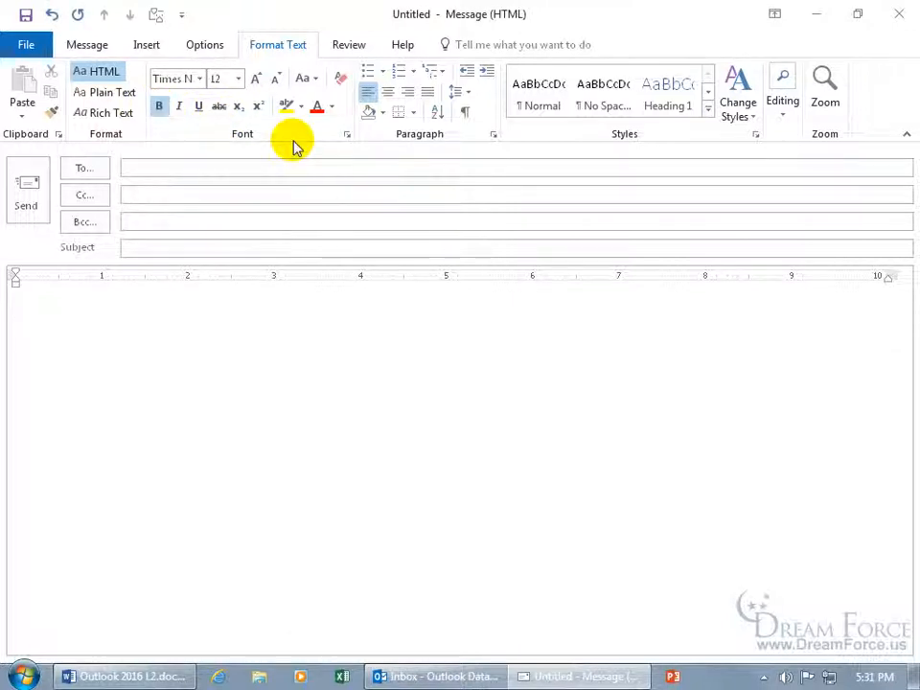